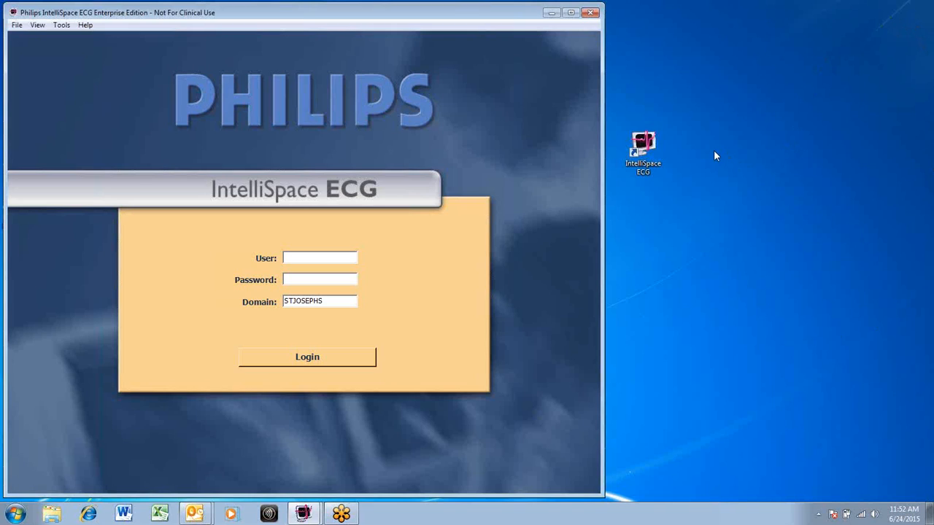
# Enter user name 'ed' and the masked password on the login form
pyautogui.click(319, 258)
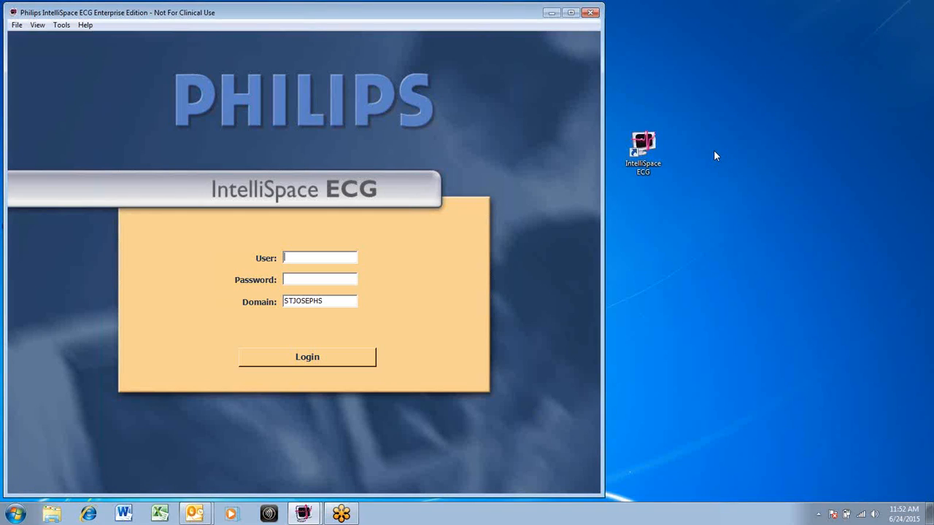
pyautogui.click(320, 257)
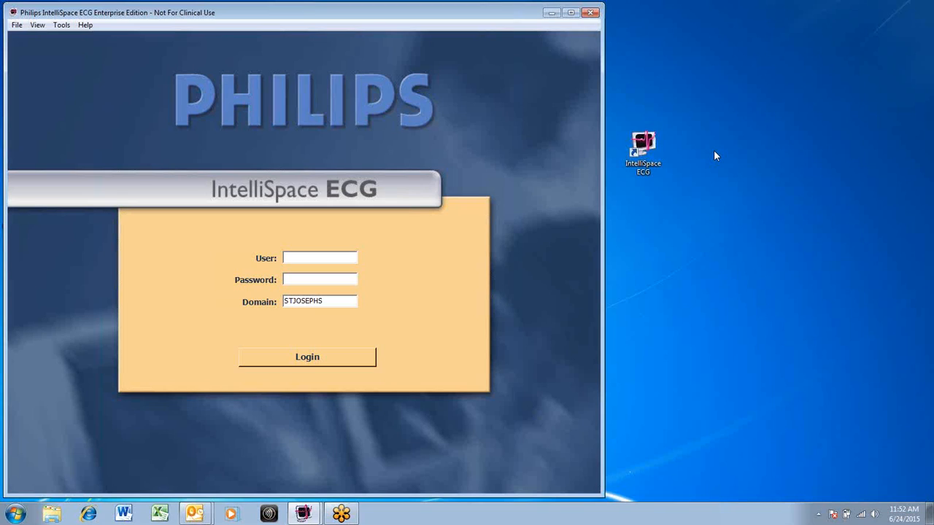
pyautogui.moveTo(636, 131)
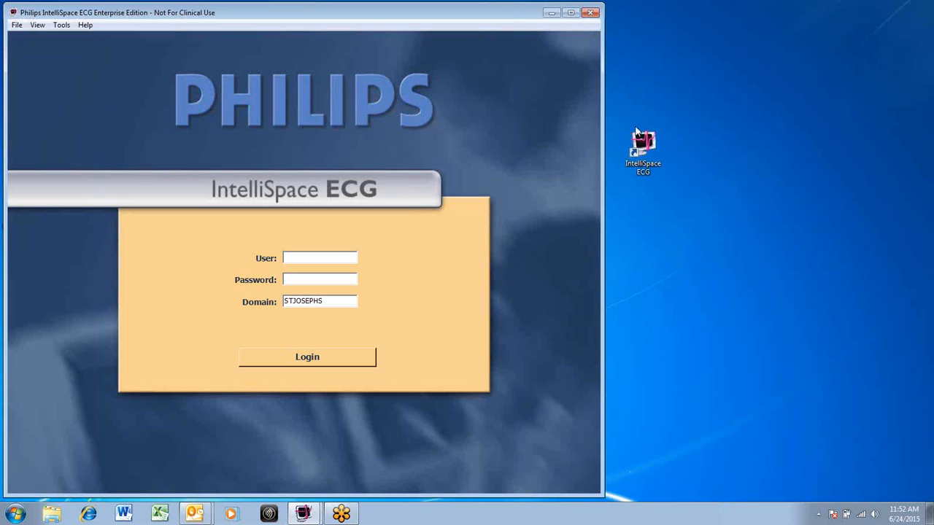
pyautogui.moveTo(539, 220)
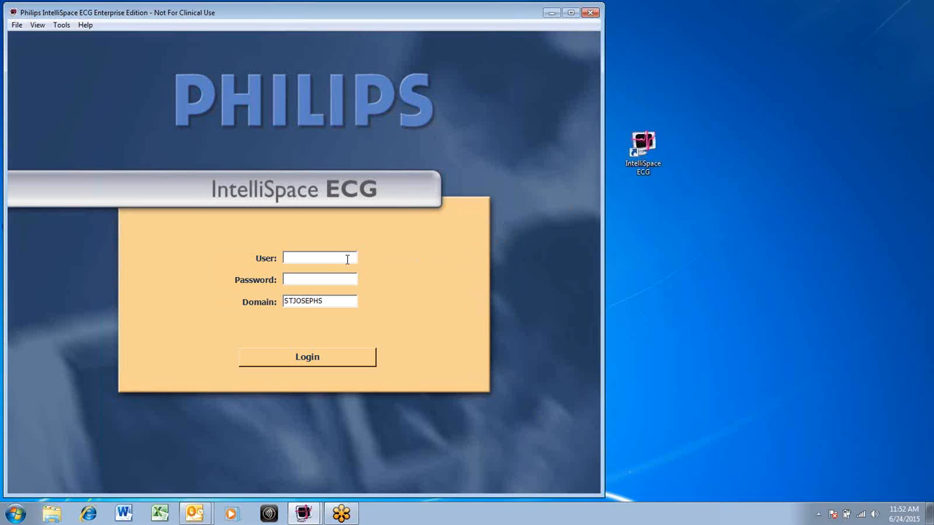
pyautogui.write('ed')
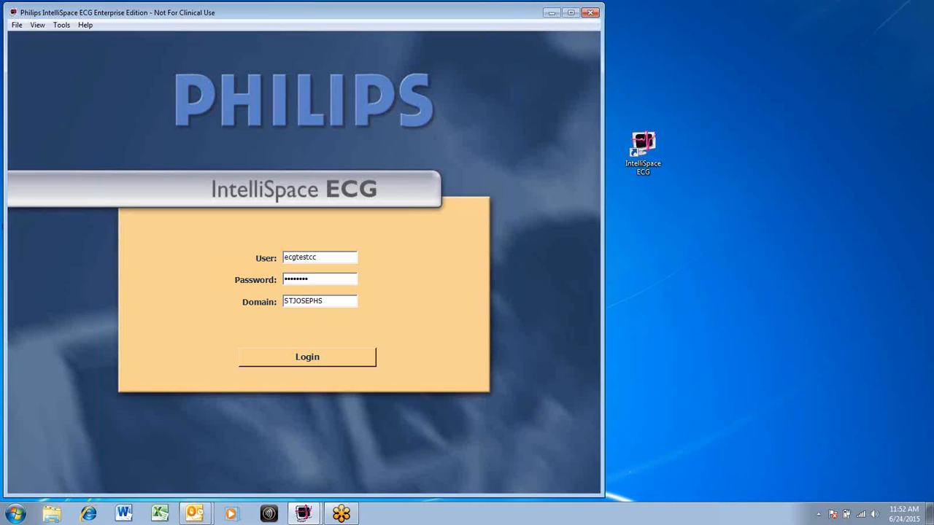
pyautogui.click(306, 356)
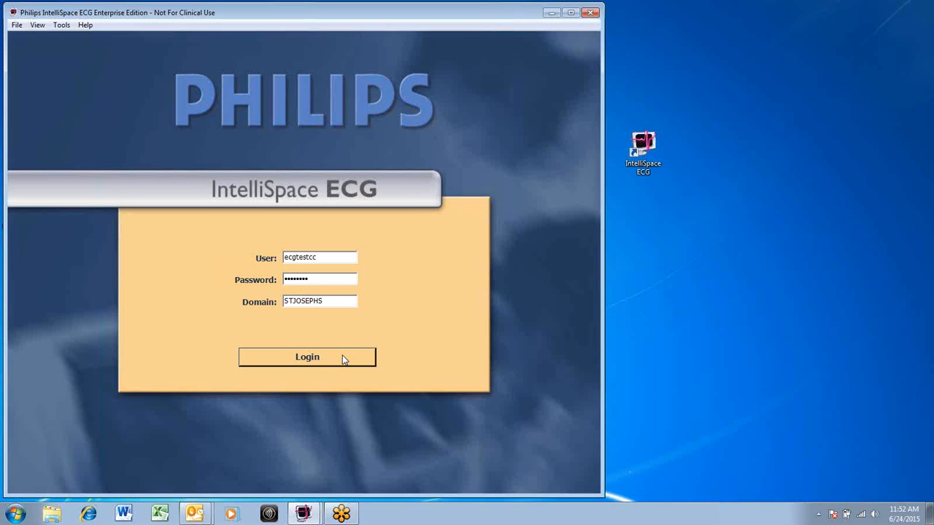
# Log in to reach the empty Quick Search screen
pyautogui.click(306, 357)
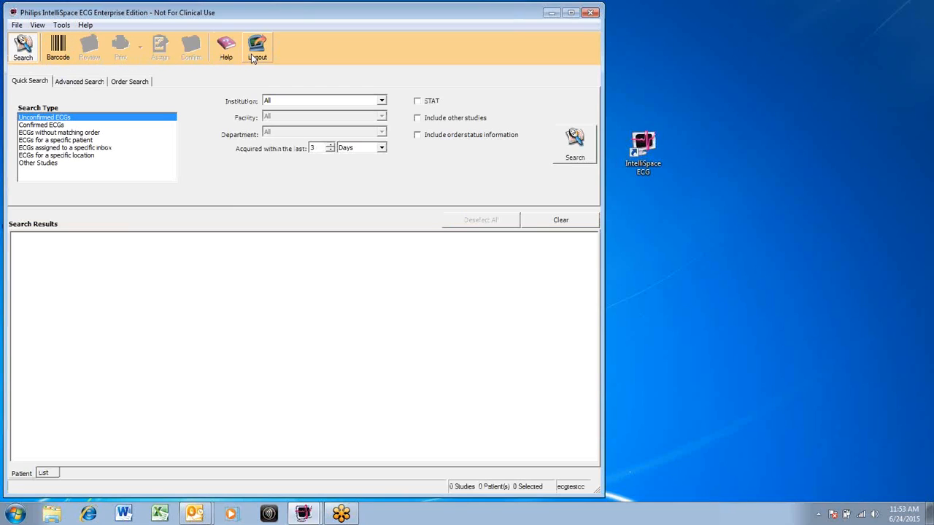
pyautogui.moveTo(321, 59)
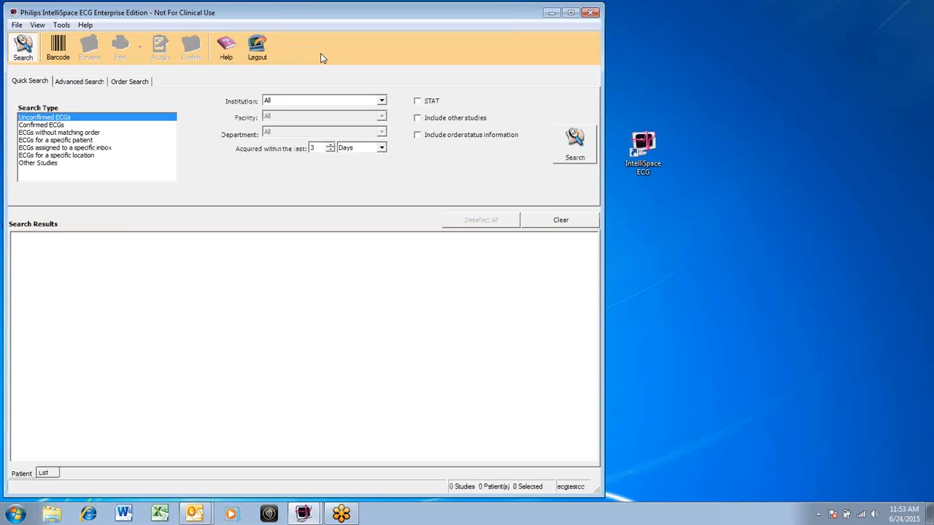
pyautogui.moveTo(125, 134)
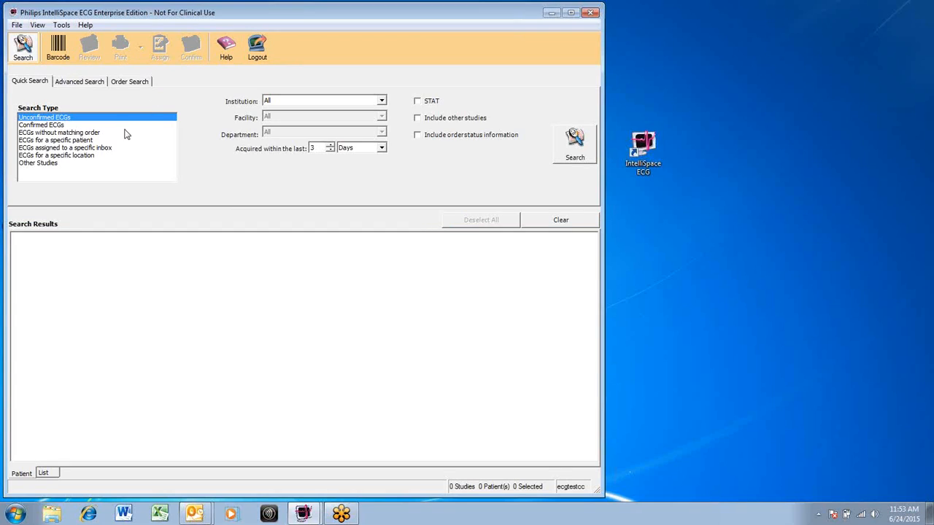
pyautogui.moveTo(122, 144)
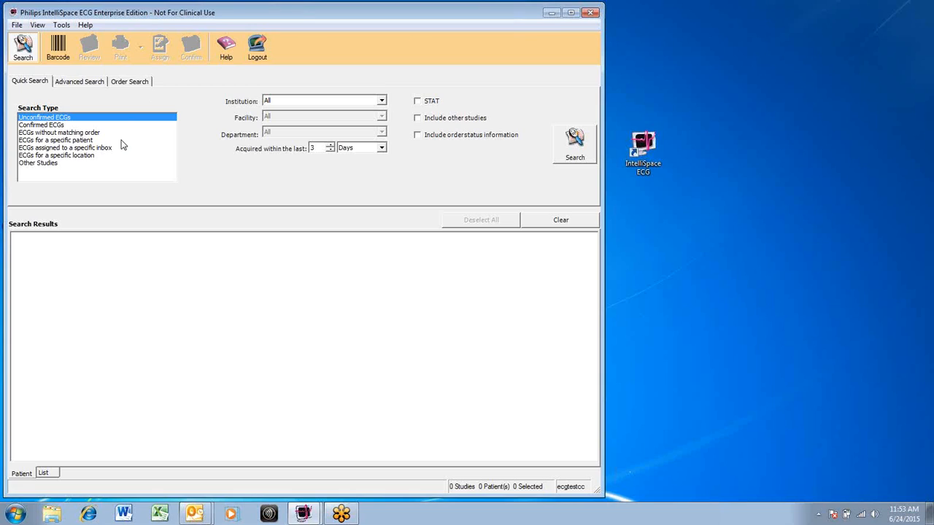
pyautogui.moveTo(97, 144)
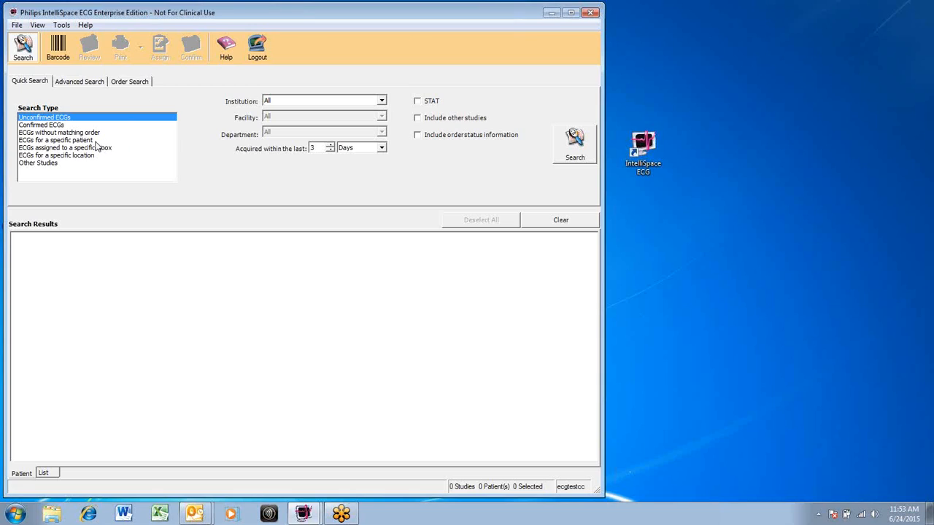
pyautogui.click(56, 139)
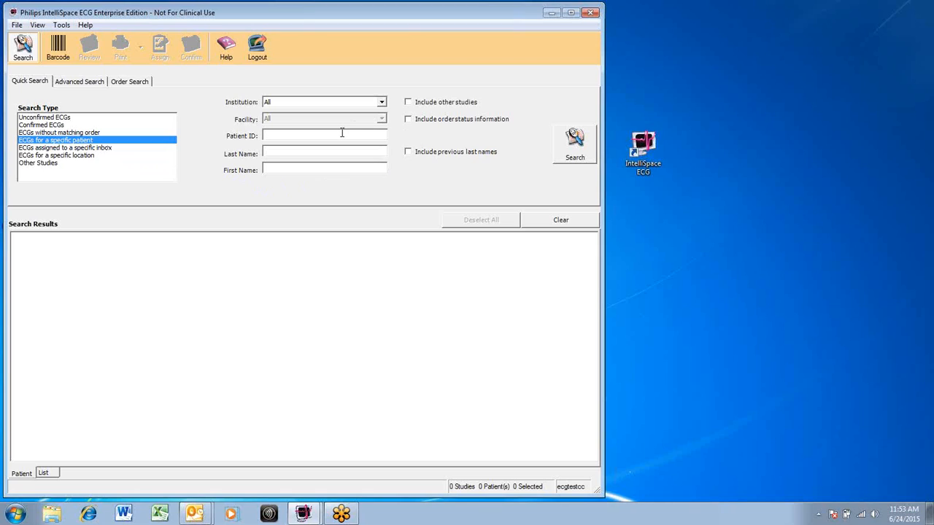
pyautogui.write('0001470')
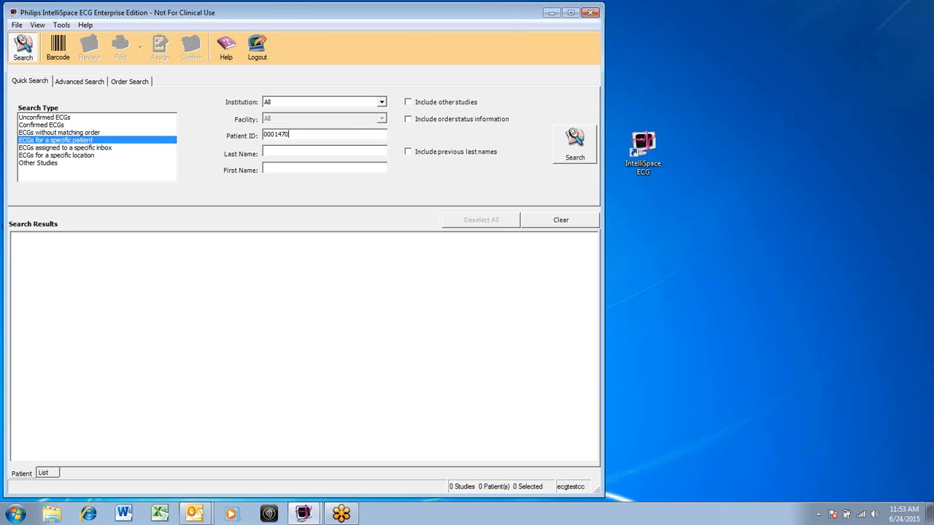
pyautogui.write('690')
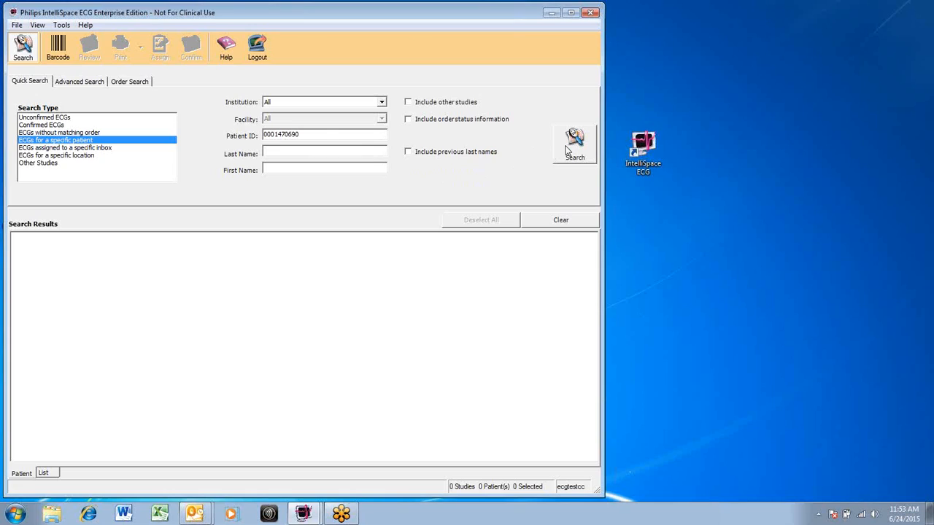
# Run the patient search, returning one confirmed ECG study
pyautogui.click(575, 143)
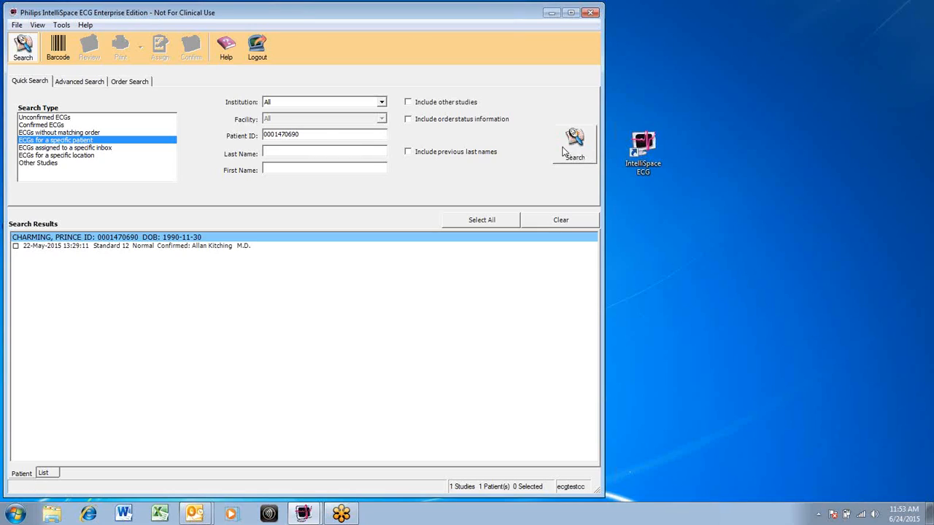
pyautogui.moveTo(83, 227)
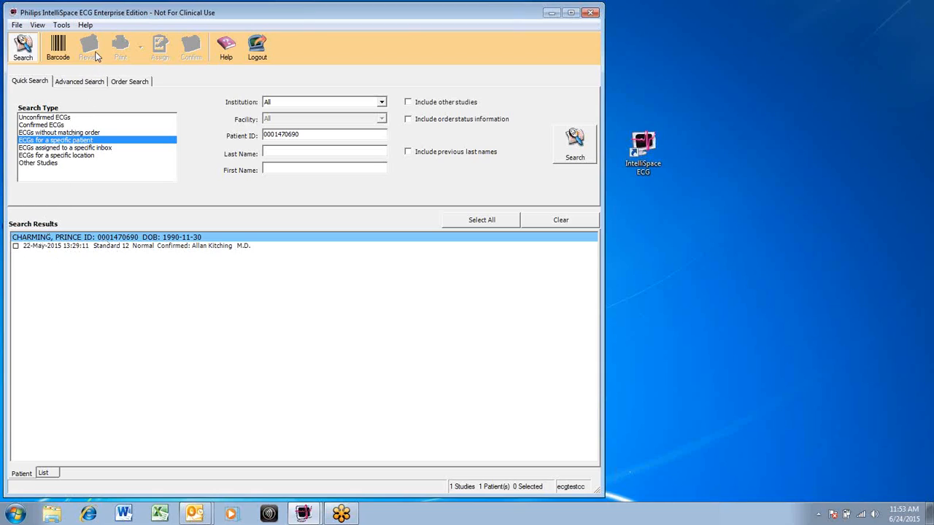
pyautogui.moveTo(154, 248)
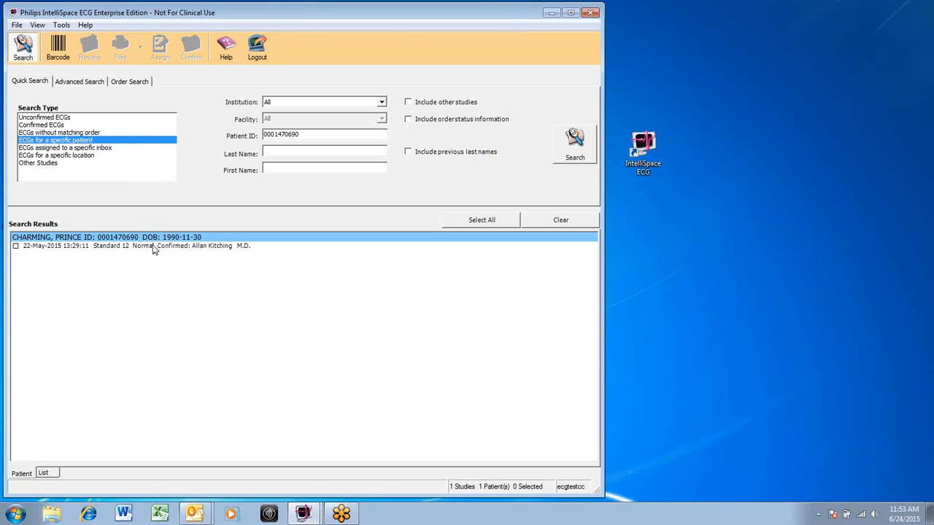
# Select and open the confirmed 22-May-2015 Standard 12 ECG study
pyautogui.click(15, 246)
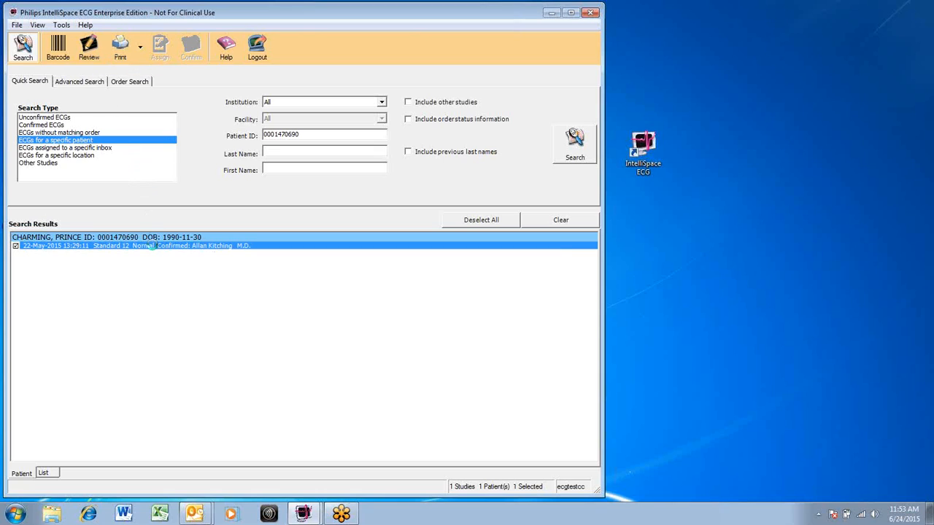
pyautogui.doubleClick(131, 245)
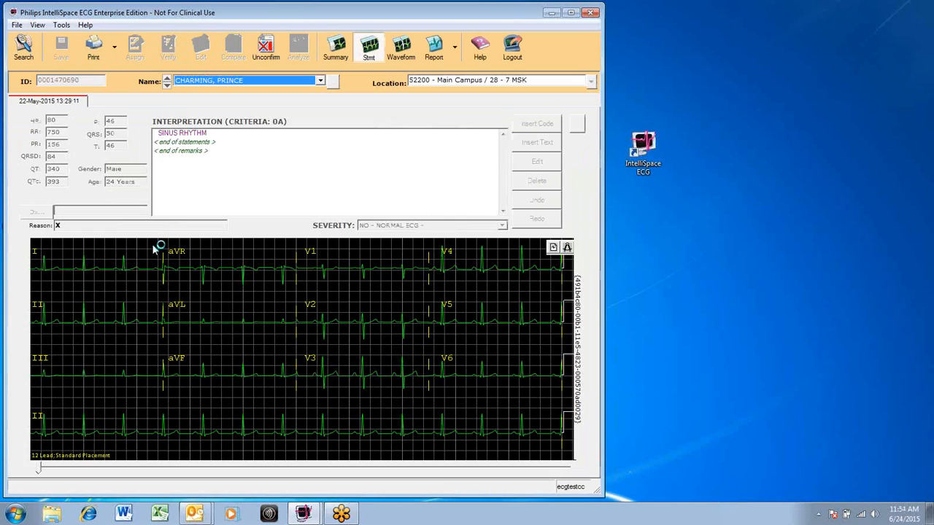
pyautogui.moveTo(199, 48)
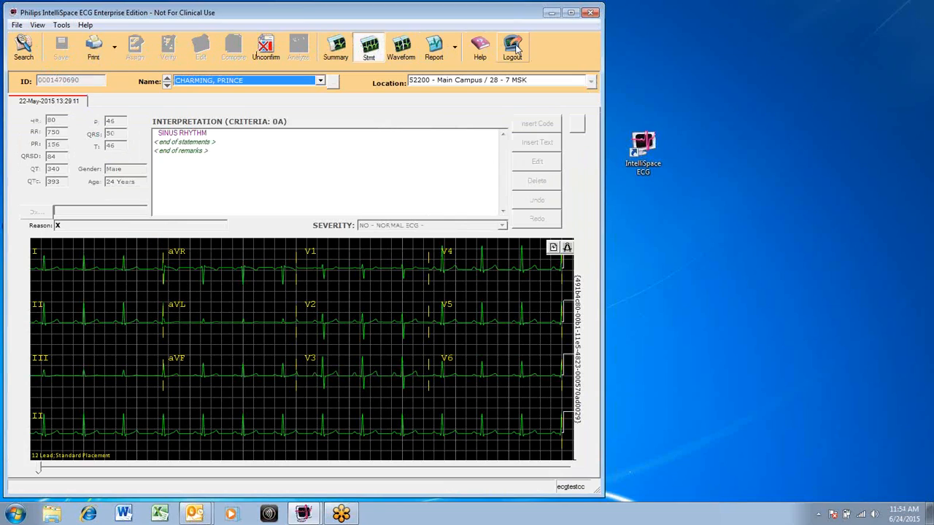
pyautogui.moveTo(335, 45)
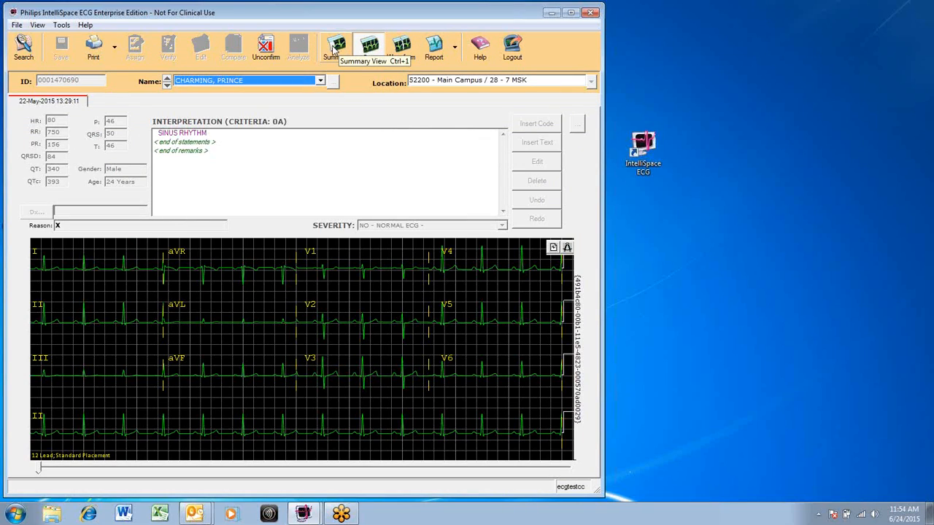
# Switch the opened ECG to Summary view
pyautogui.click(337, 47)
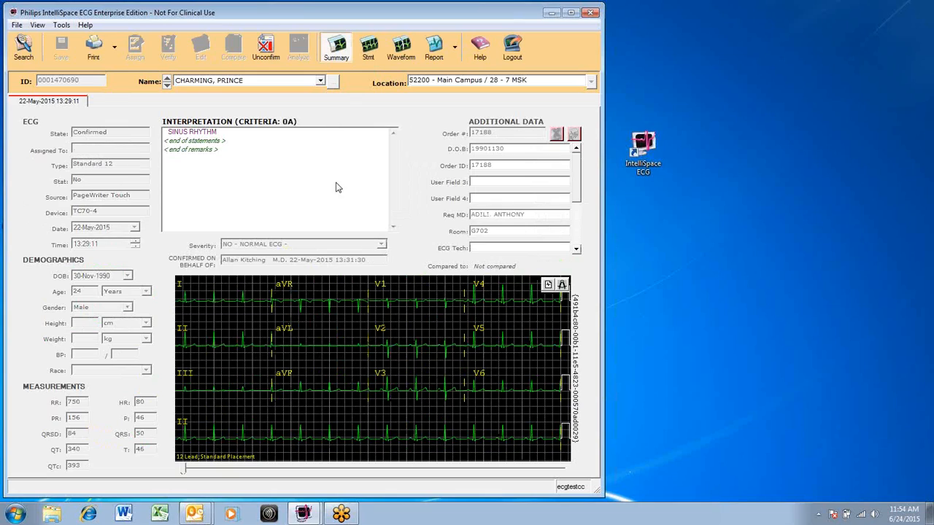
pyautogui.moveTo(373, 262)
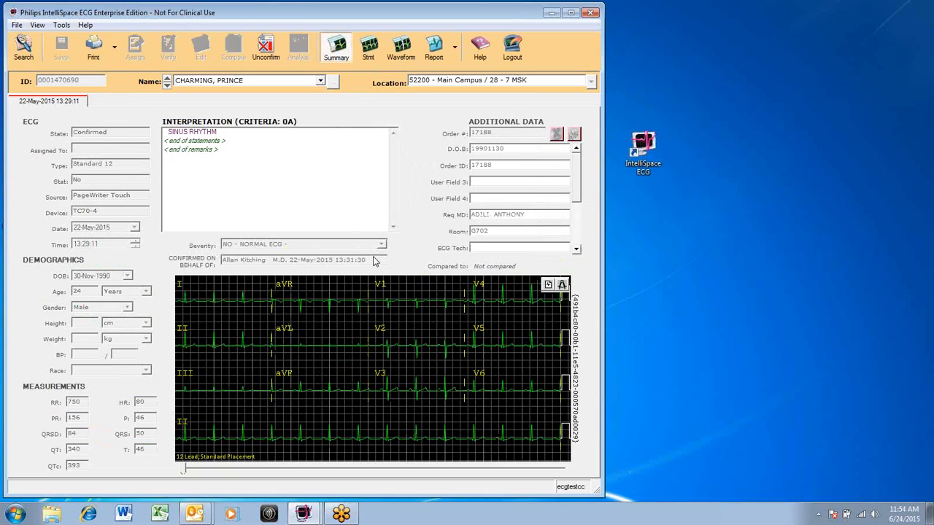
pyautogui.moveTo(267, 148)
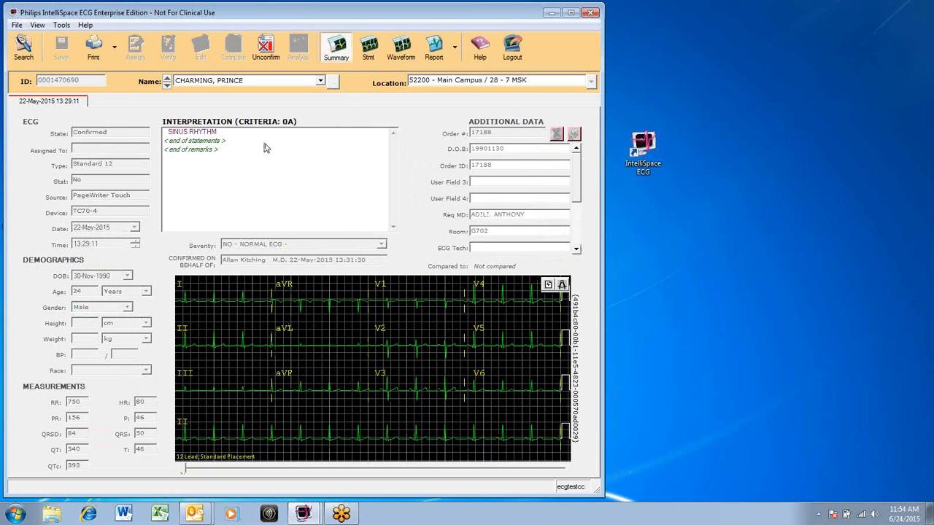
pyautogui.moveTo(262, 145)
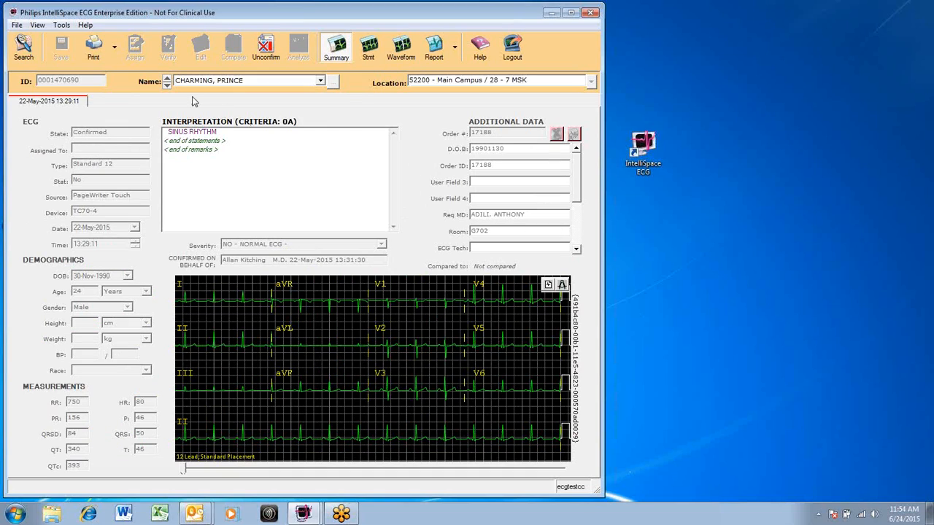
pyautogui.moveTo(119, 107)
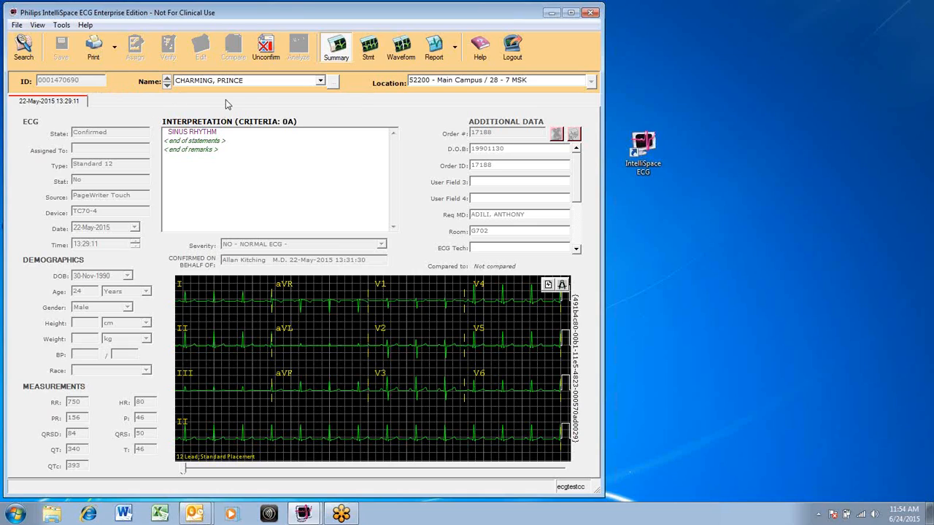
pyautogui.moveTo(93, 47)
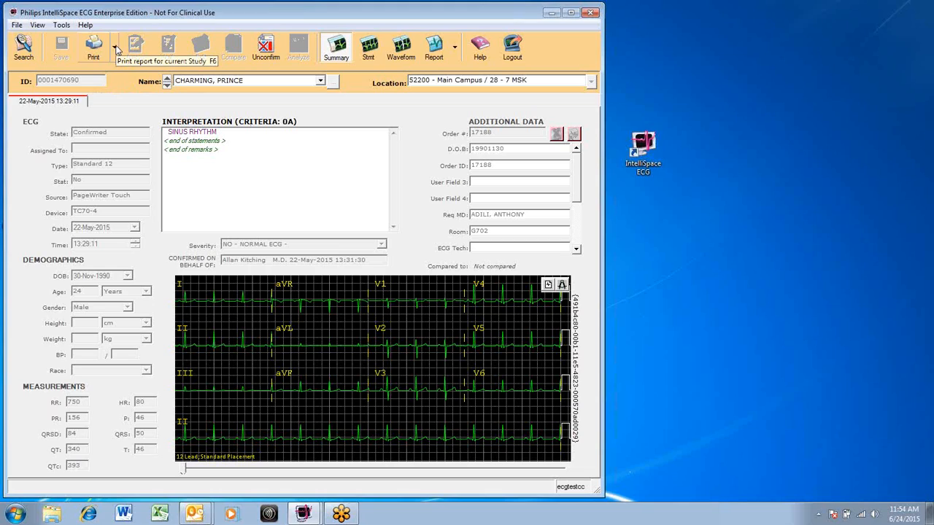
pyautogui.click(115, 48)
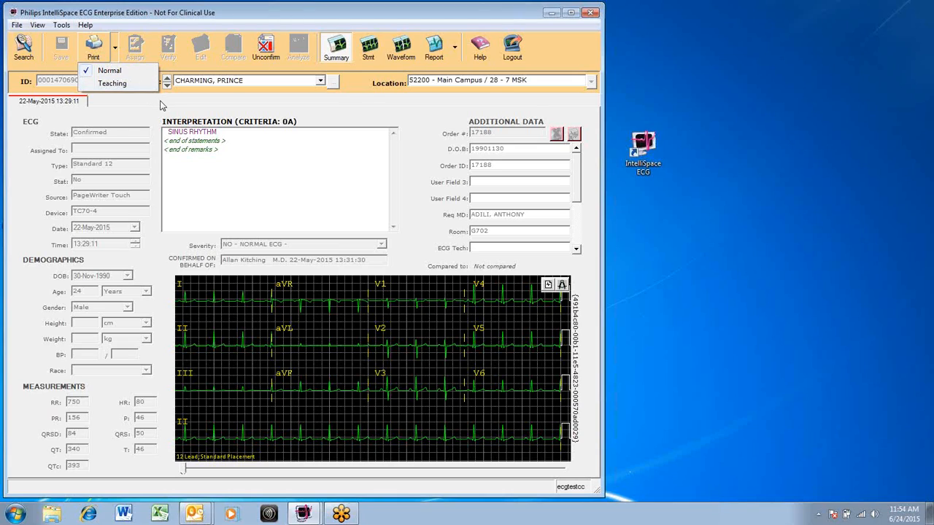
pyautogui.moveTo(23, 45)
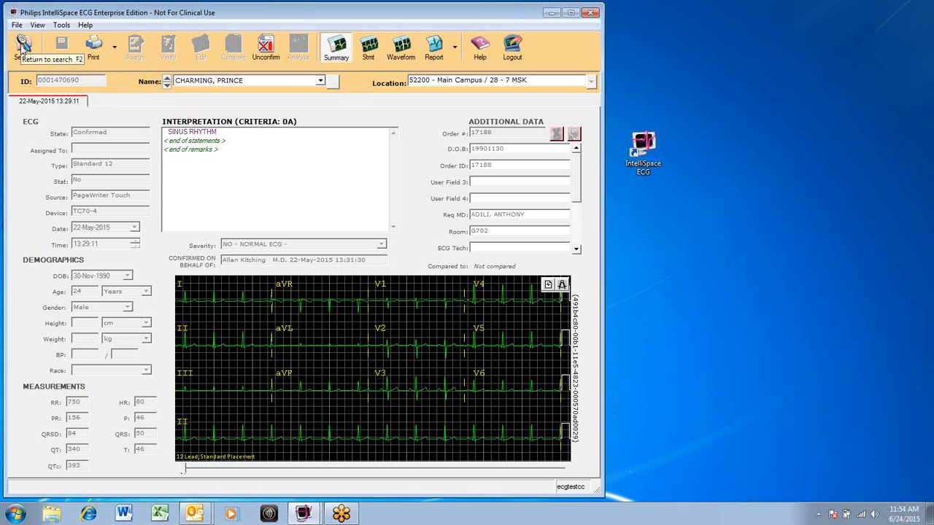
# Close the study and return to the quick search screen
pyautogui.click(23, 45)
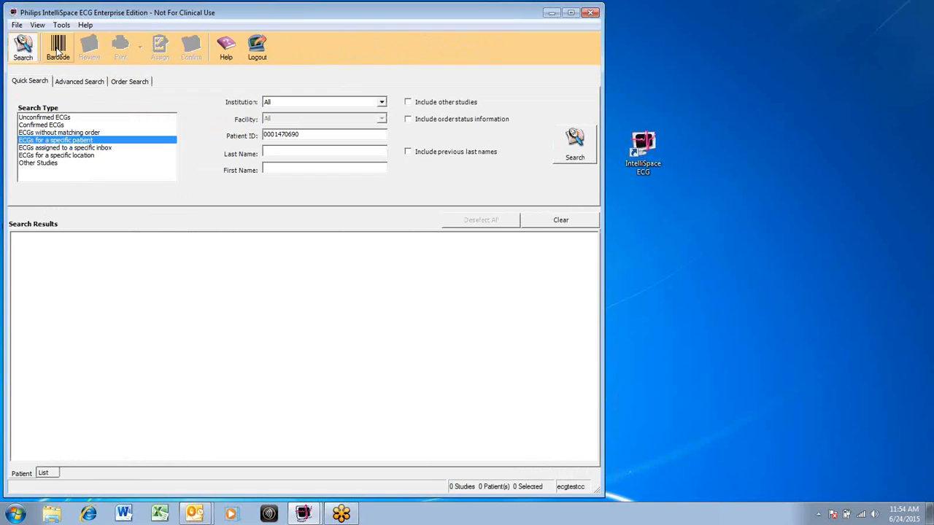
pyautogui.moveTo(256, 47)
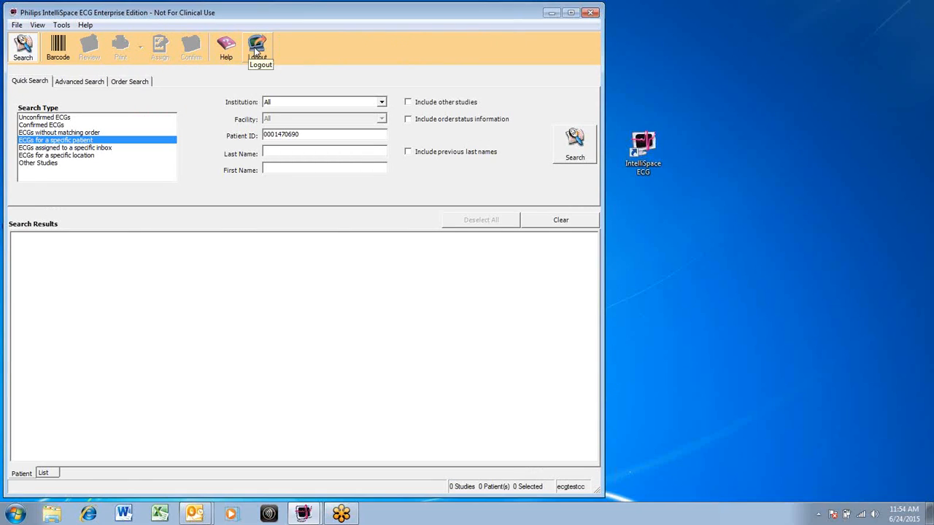